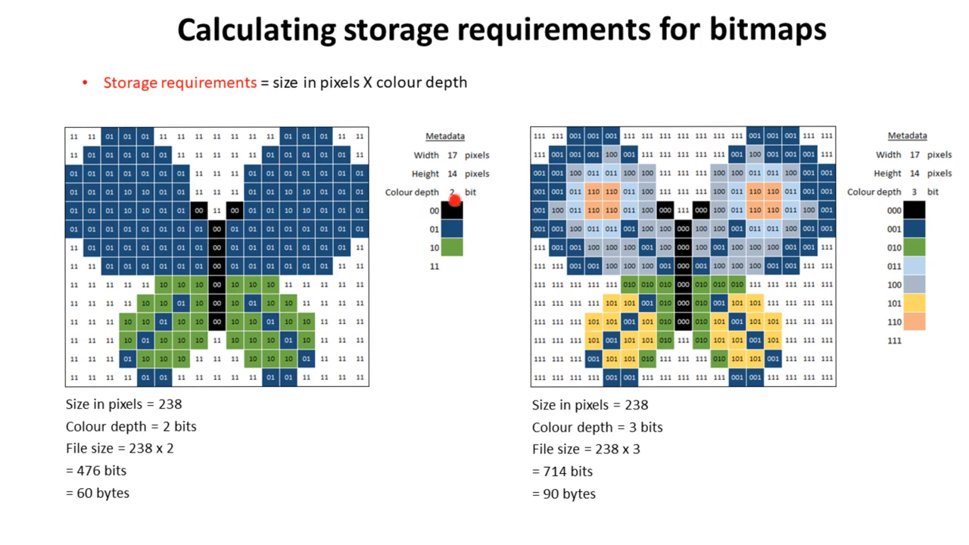
{"action": "mouse_move", "coordinate": [230, 149]}
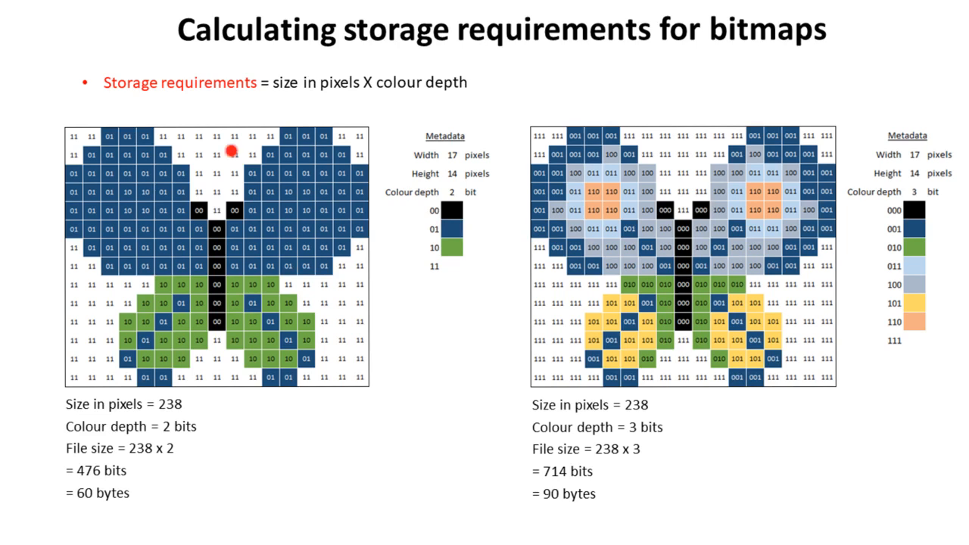
{"action": "mouse_move", "coordinate": [268, 172]}
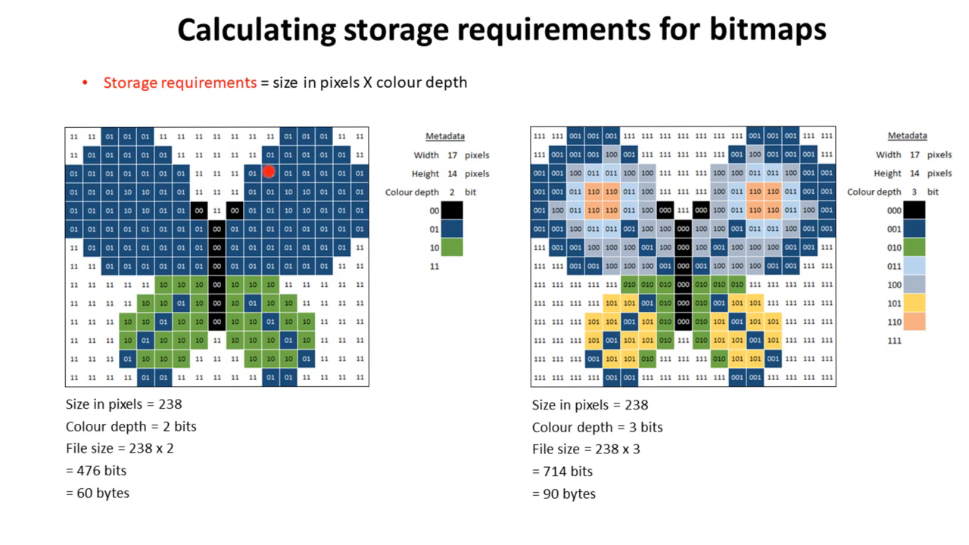
{"action": "mouse_move", "coordinate": [321, 210]}
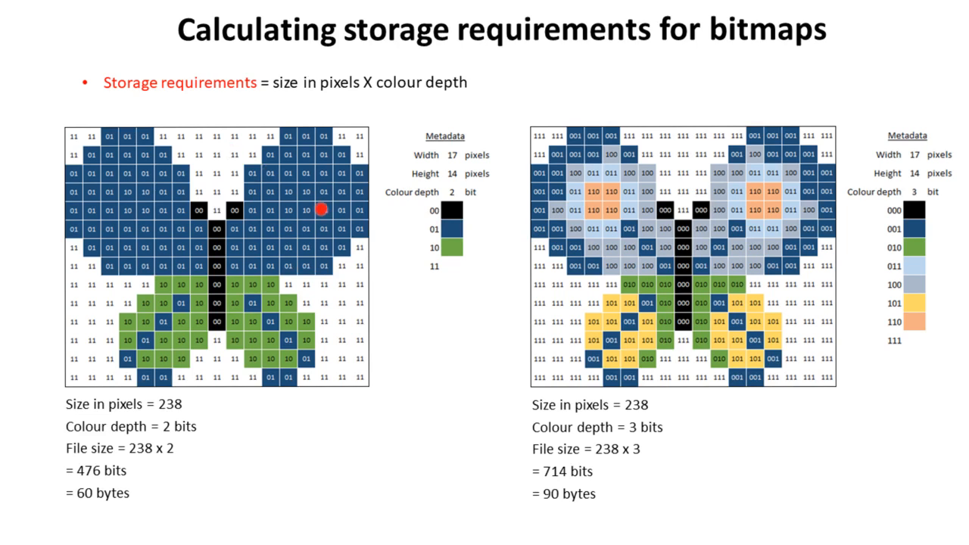
{"action": "mouse_move", "coordinate": [104, 402]}
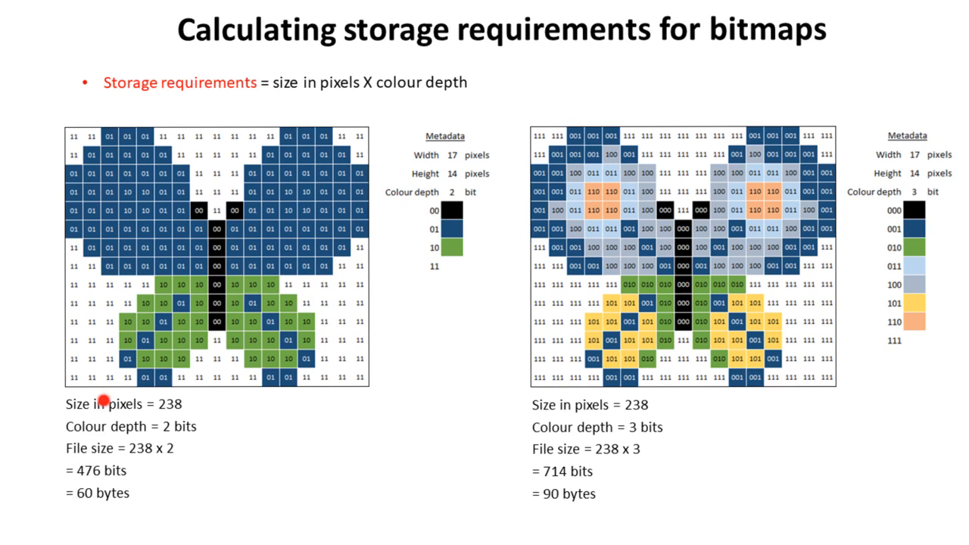
{"action": "mouse_move", "coordinate": [173, 401]}
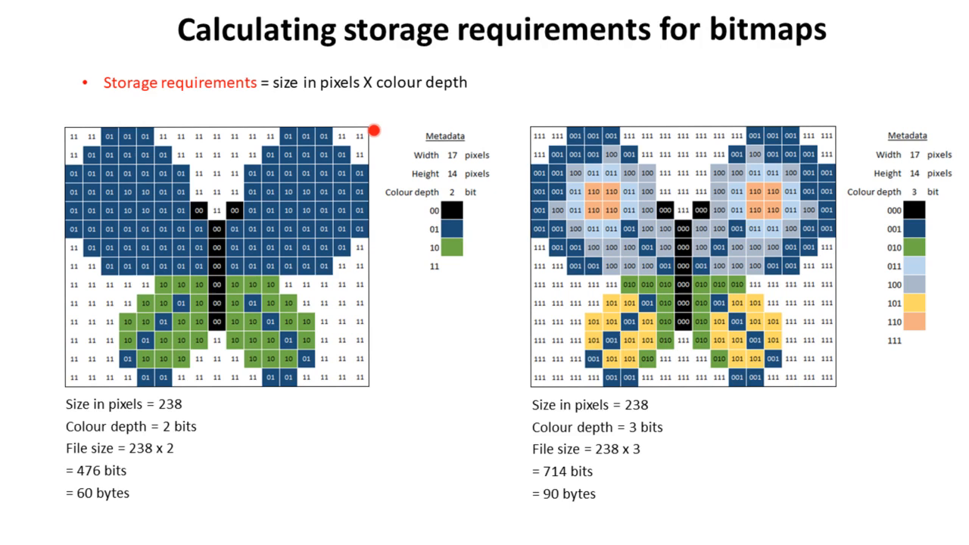
{"action": "mouse_move", "coordinate": [354, 289]}
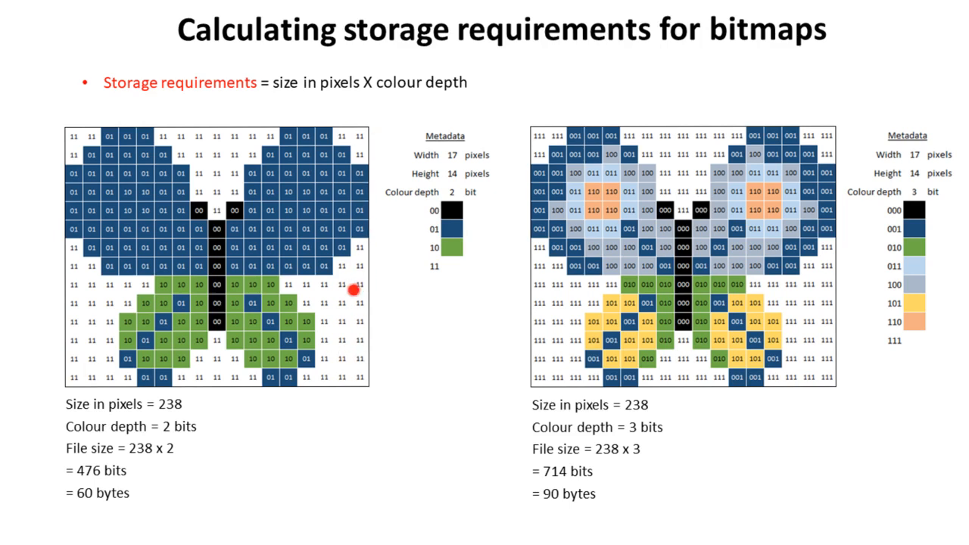
{"action": "mouse_move", "coordinate": [186, 420]}
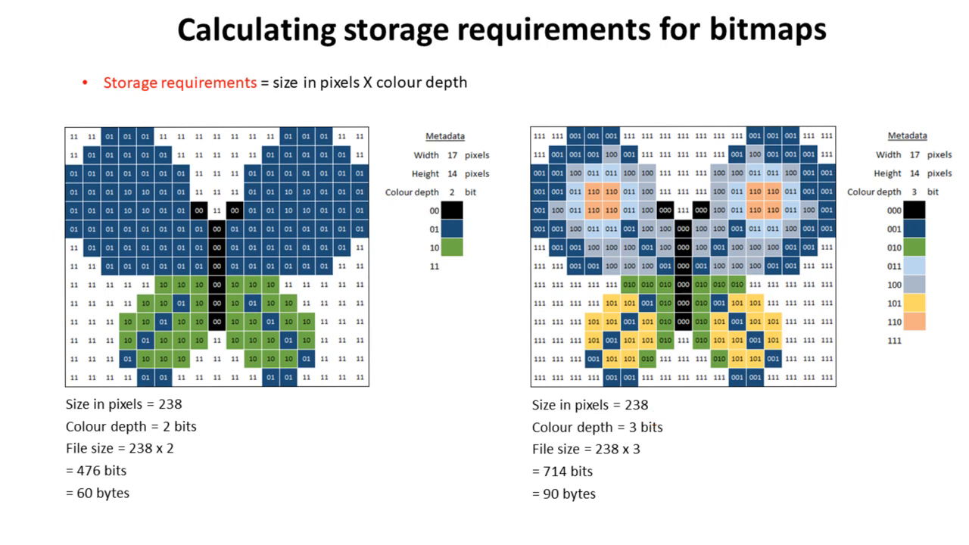
{"action": "mouse_move", "coordinate": [649, 448]}
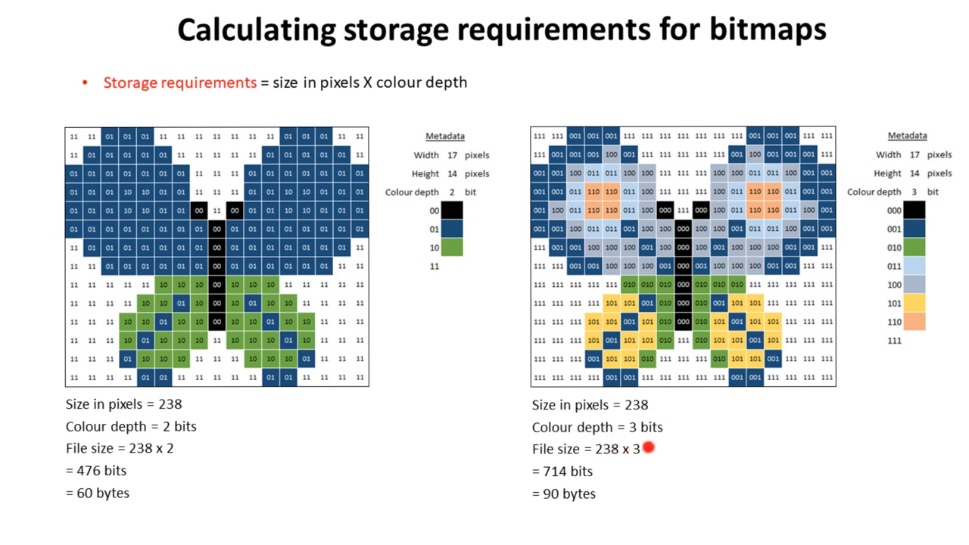